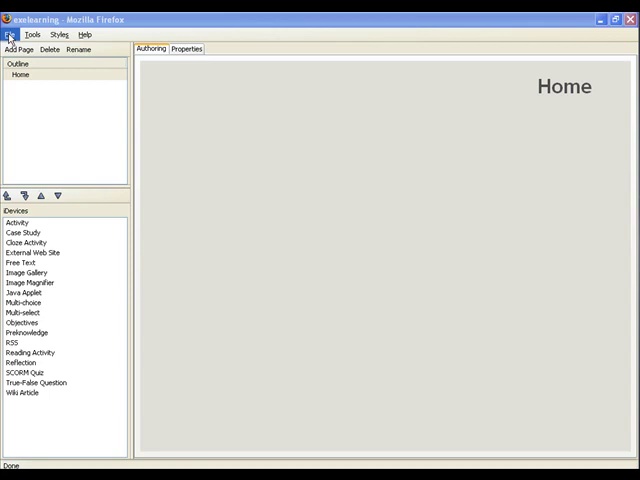
Create a new empty eXe project from the File menu
{"action": "left_click", "coordinate": [10, 34]}
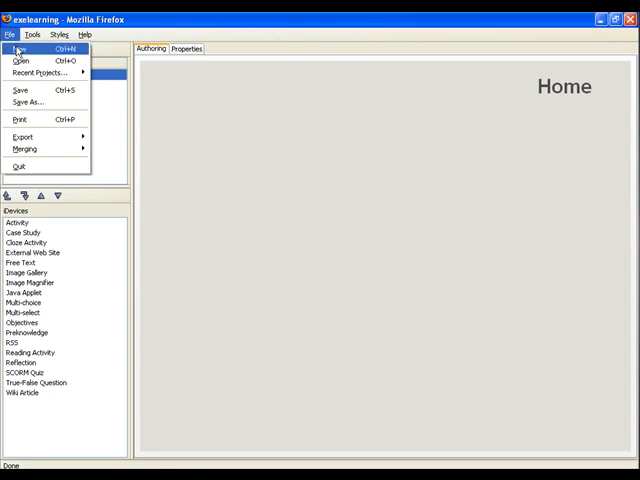
{"action": "left_click", "coordinate": [20, 49]}
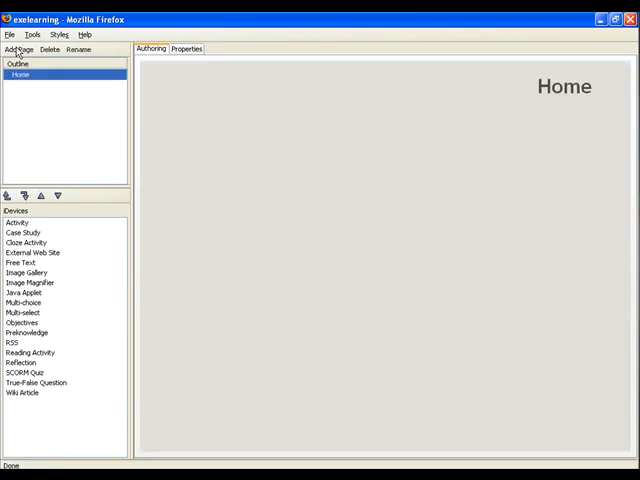
{"action": "mouse_move", "coordinate": [59, 34]}
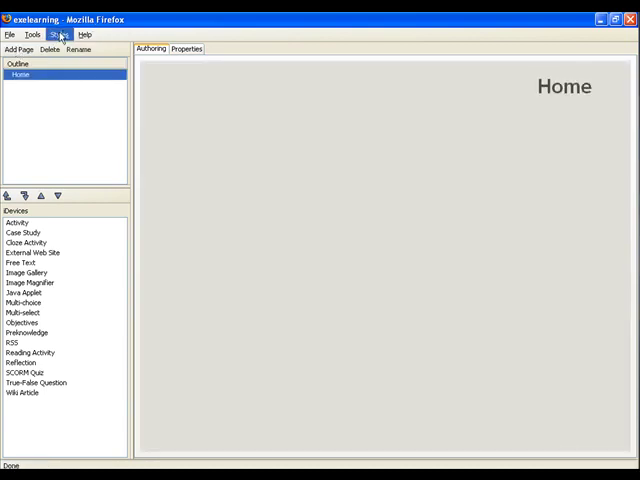
Apply the Slate style from the Styles menu
{"action": "left_click", "coordinate": [58, 34]}
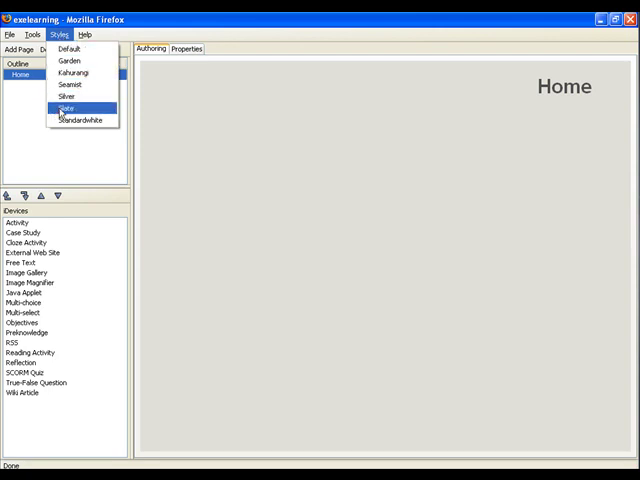
{"action": "left_click", "coordinate": [72, 107]}
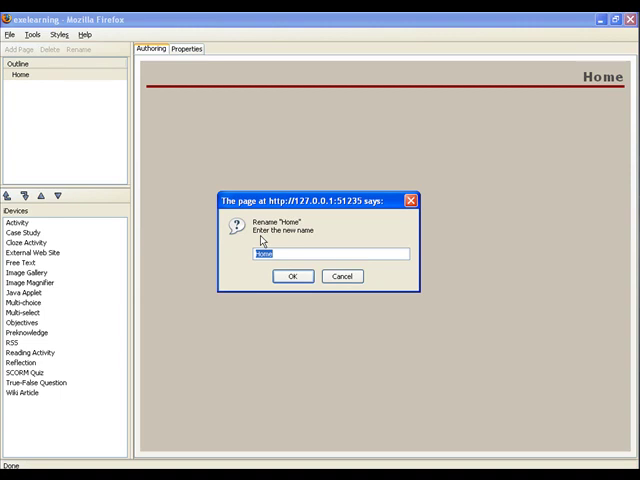
Rename the Home page to 'English 1' and confirm
{"action": "type", "text": "English"}
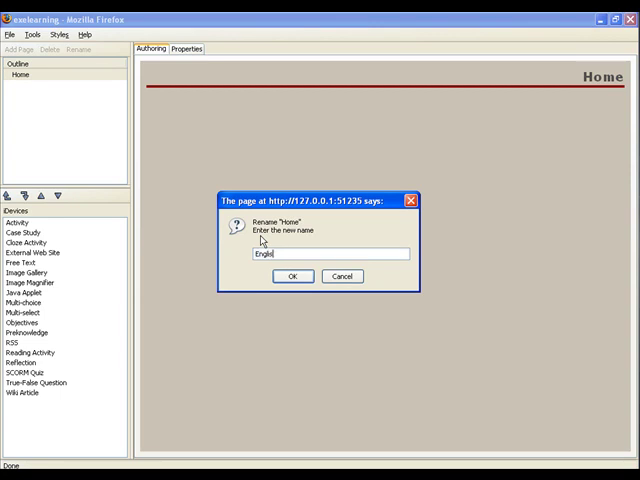
{"action": "left_click", "coordinate": [292, 276]}
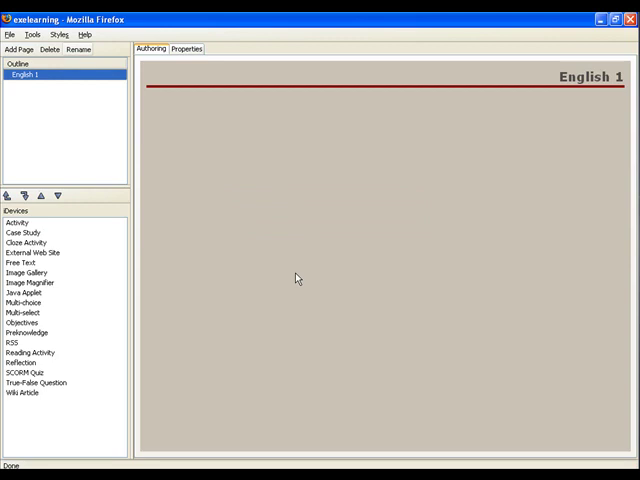
{"action": "mouse_move", "coordinate": [85, 78]}
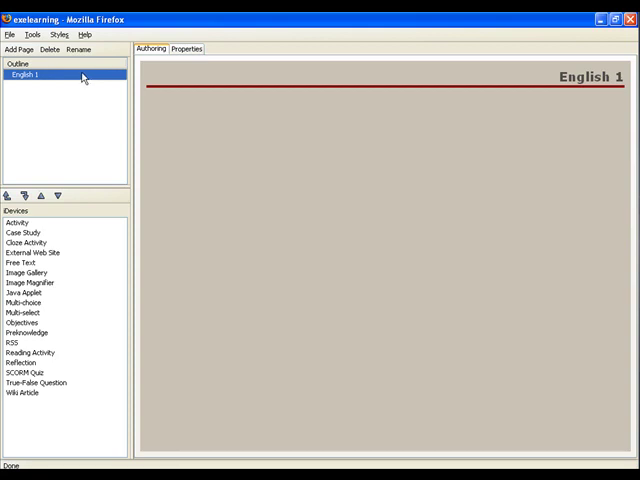
Add Topic subpages under English 1 with Add Page
{"action": "left_click", "coordinate": [17, 50]}
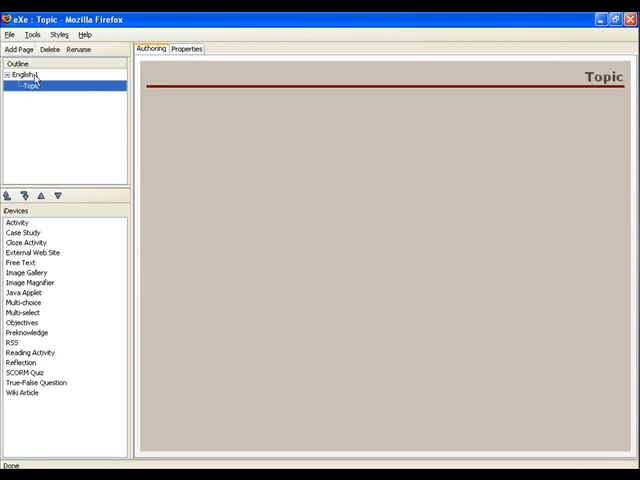
{"action": "left_click", "coordinate": [17, 50]}
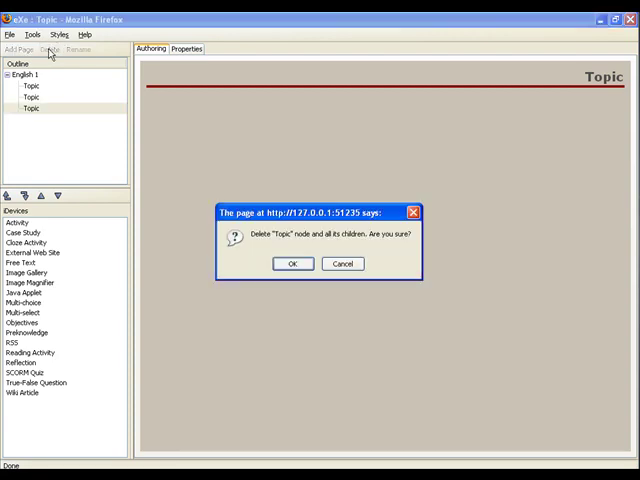
{"action": "mouse_move", "coordinate": [279, 253]}
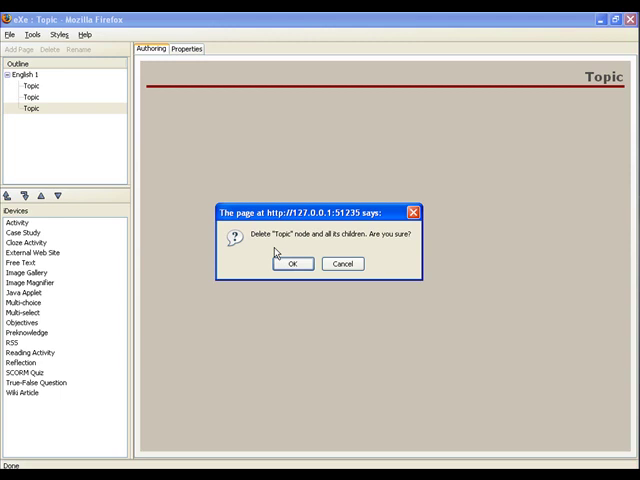
Confirm deleting the third Topic page, leaving two subpages
{"action": "left_click", "coordinate": [292, 263]}
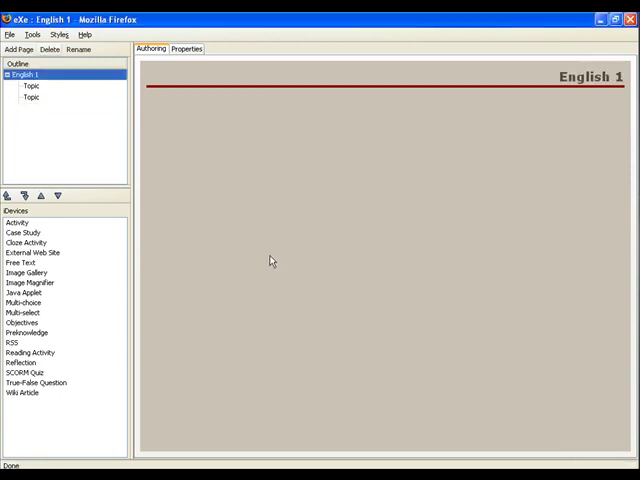
{"action": "mouse_move", "coordinate": [66, 120]}
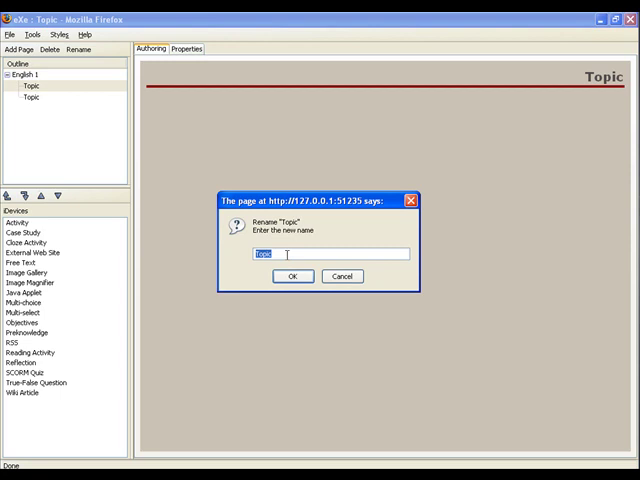
Rename the first Topic subpage to 'The Sentence'
{"action": "type", "text": "The Sen"}
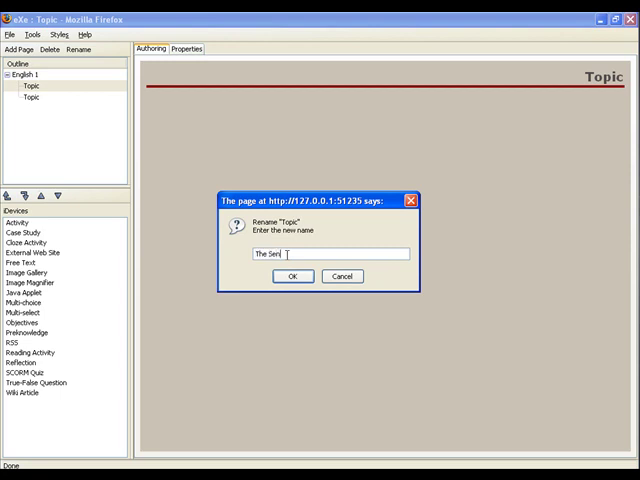
{"action": "type", "text": "tence"}
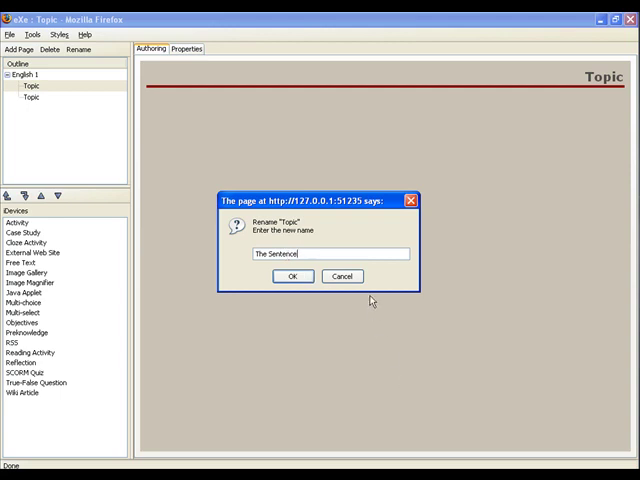
{"action": "mouse_move", "coordinate": [368, 290]}
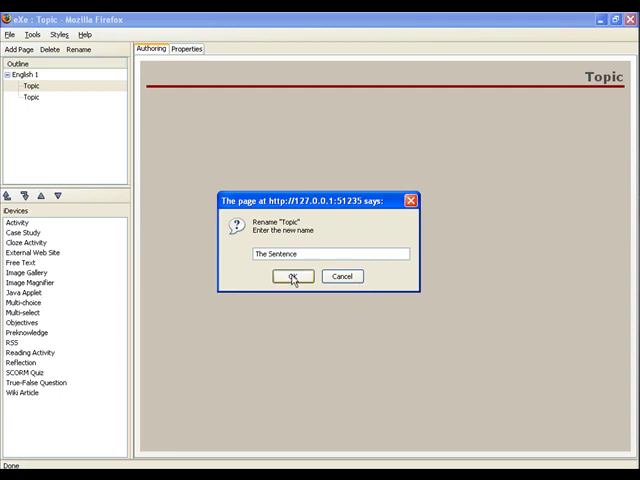
{"action": "left_click", "coordinate": [292, 276]}
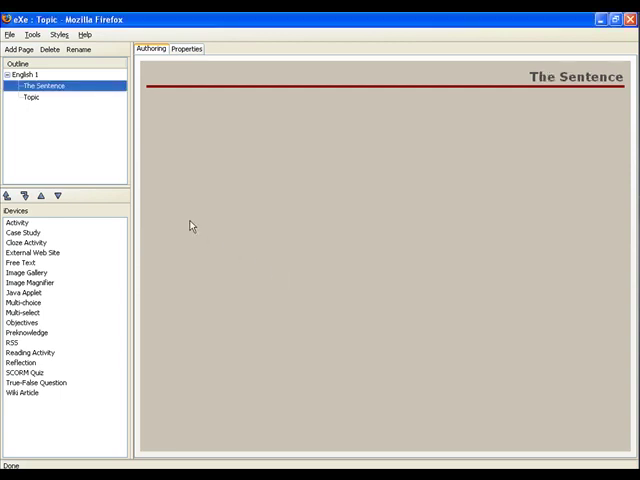
{"action": "mouse_move", "coordinate": [170, 210]}
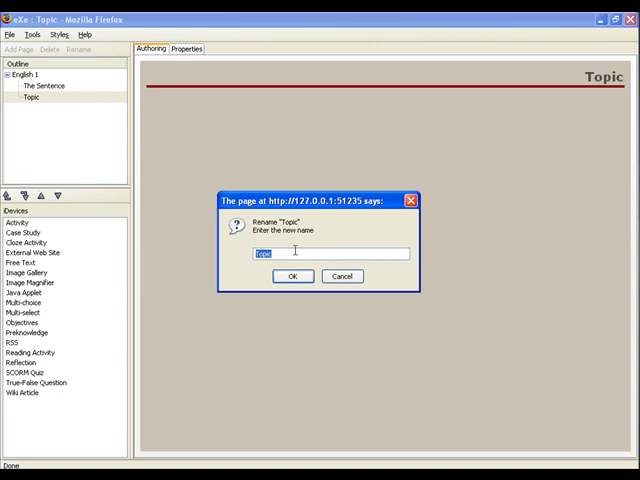
Rename the second Topic subpage to 'The Parts of Speech'
{"action": "type", "text": "1"}
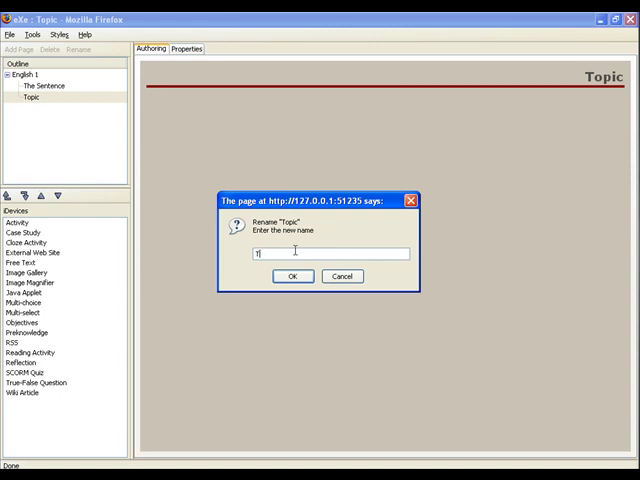
{"action": "type", "text": "The Parts"}
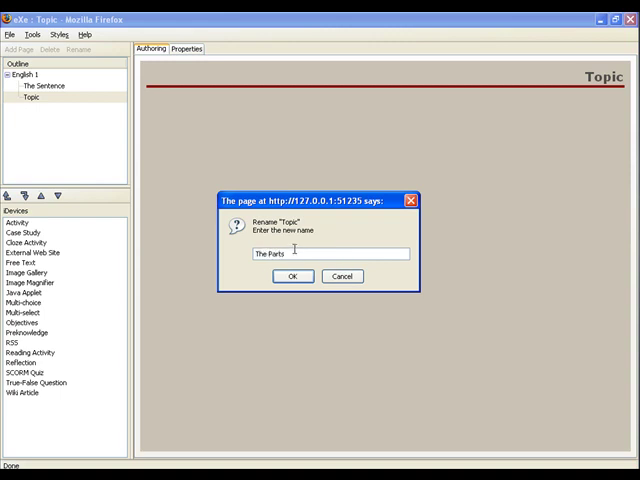
{"action": "type", "text": "of Speech"}
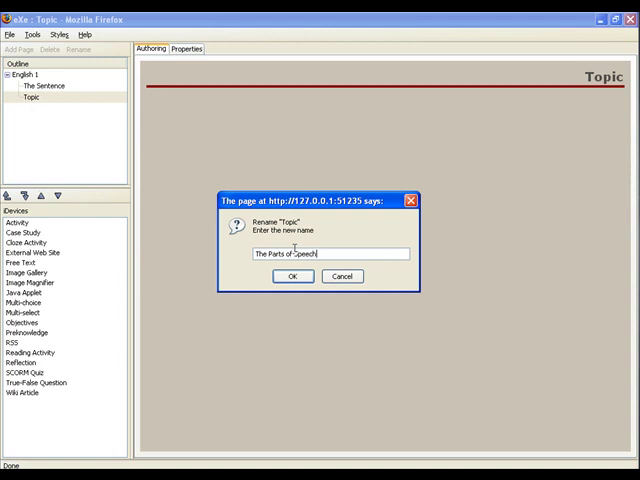
{"action": "left_click", "coordinate": [291, 276]}
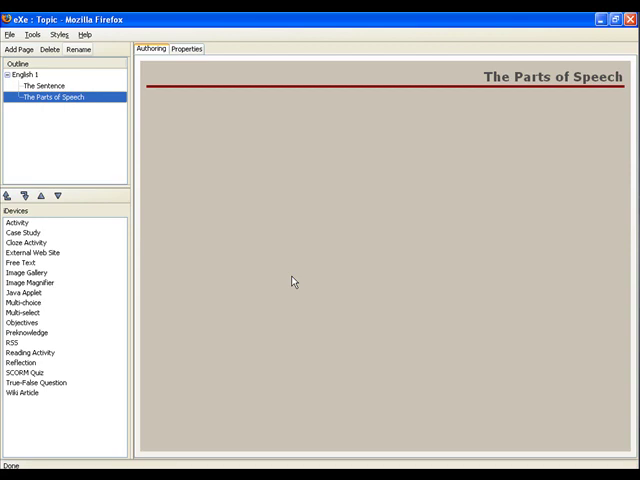
{"action": "mouse_move", "coordinate": [79, 197]}
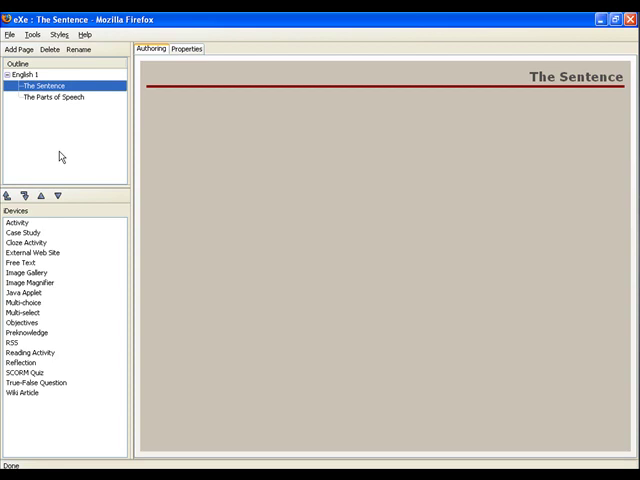
{"action": "mouse_move", "coordinate": [56, 167]}
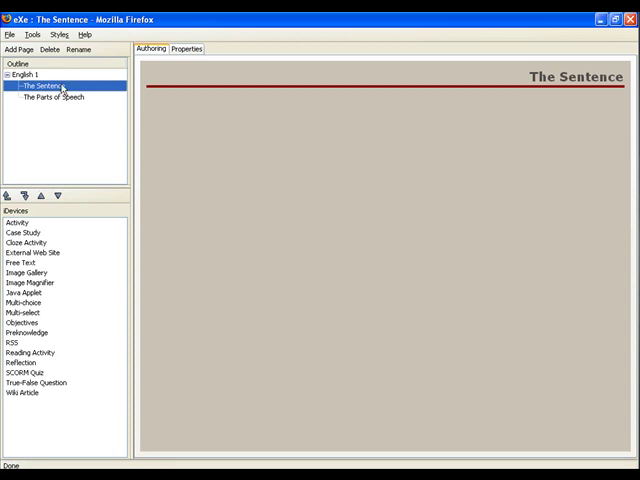
{"action": "mouse_move", "coordinate": [59, 195]}
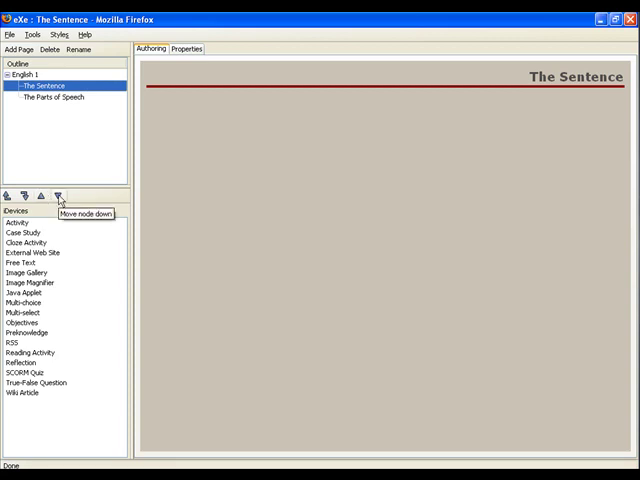
Move The Sentence down below The Parts of Speech
{"action": "left_click", "coordinate": [59, 196]}
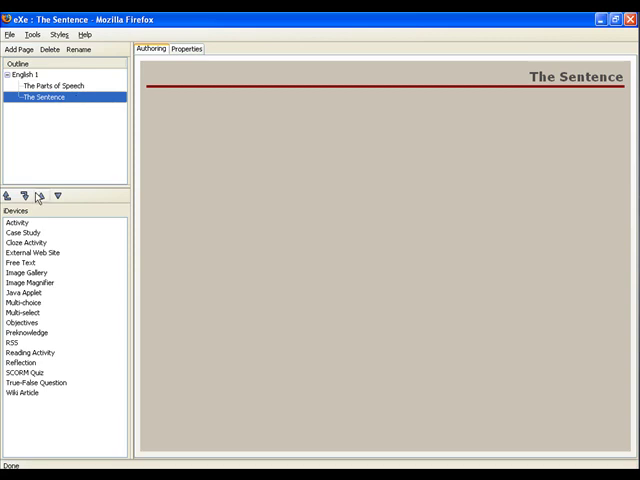
{"action": "mouse_move", "coordinate": [39, 196]}
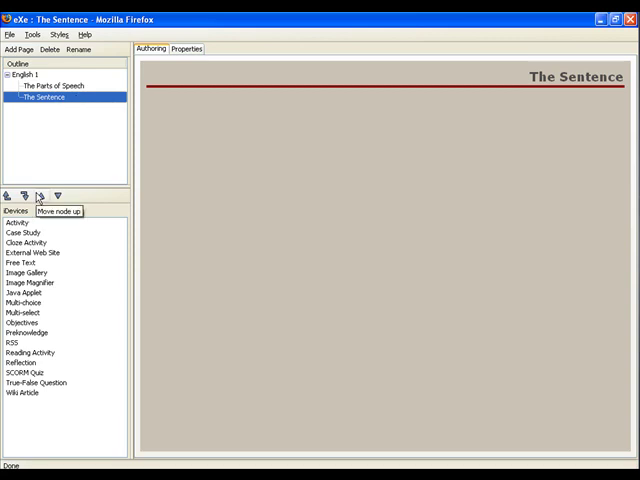